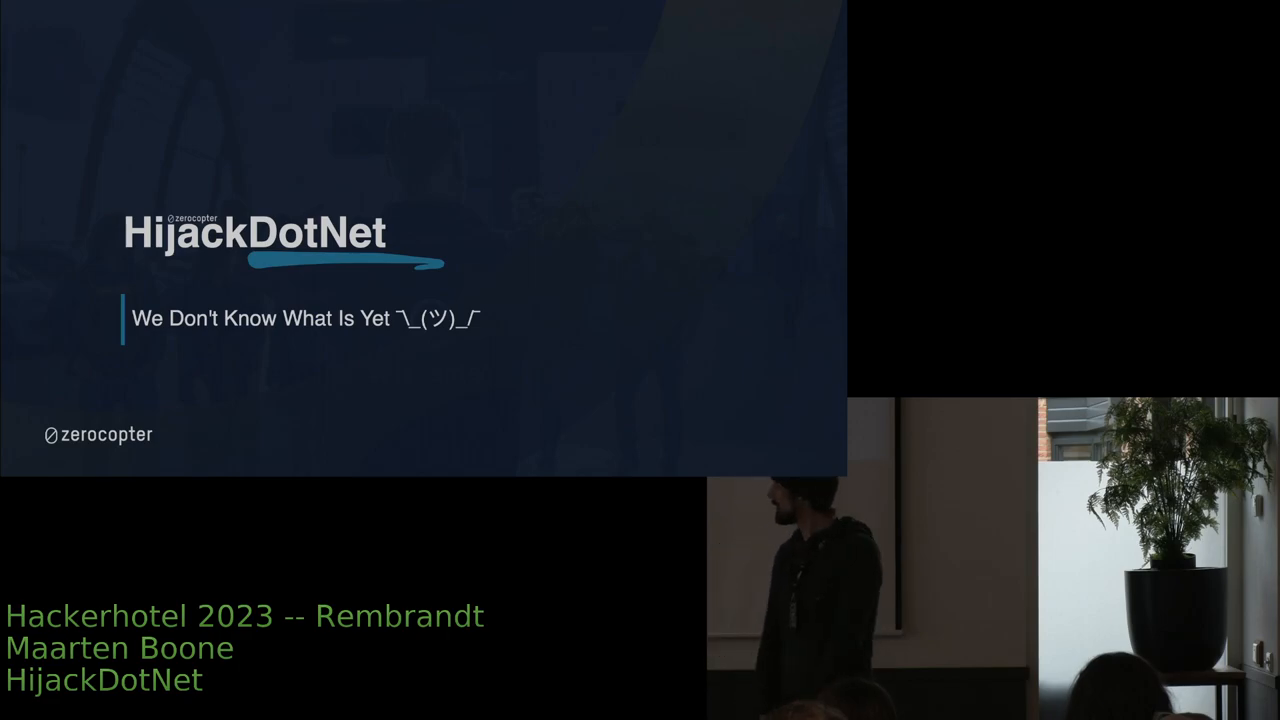
Advance from the HijackDotNet title slide to the next slide.
{"action": "key", "text": "right"}
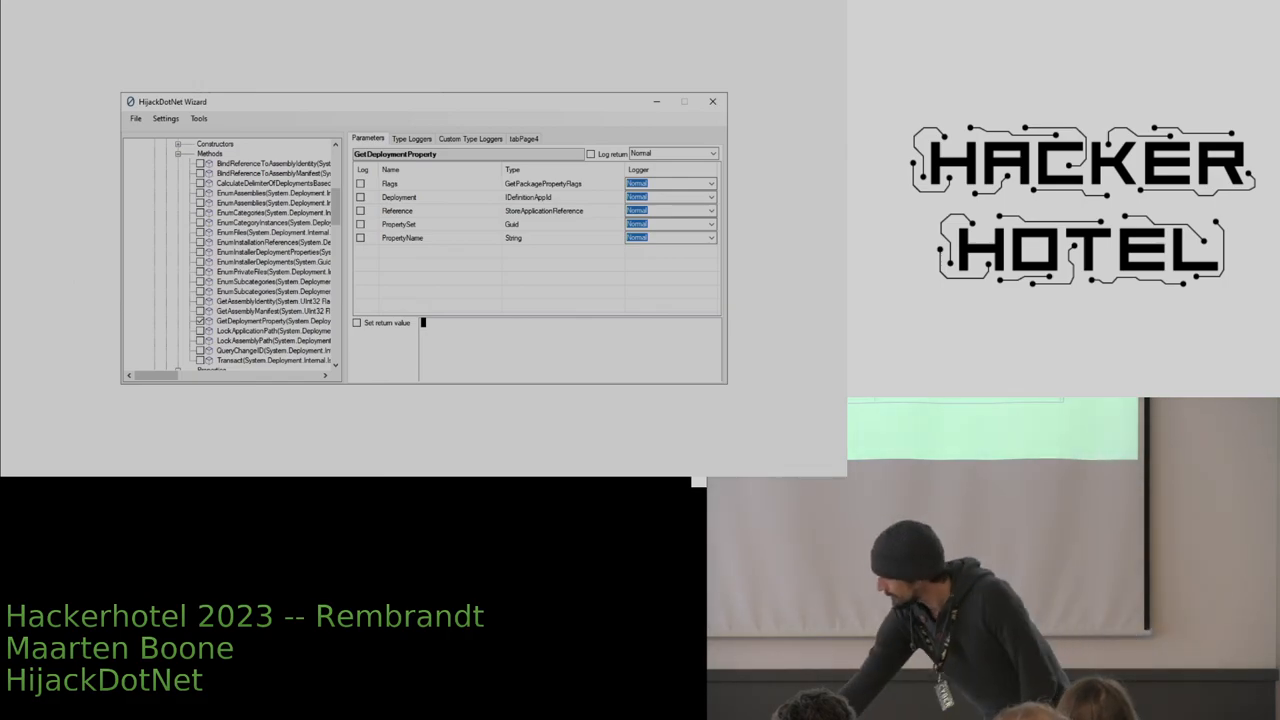
{"action": "left_click", "coordinate": [411, 138]}
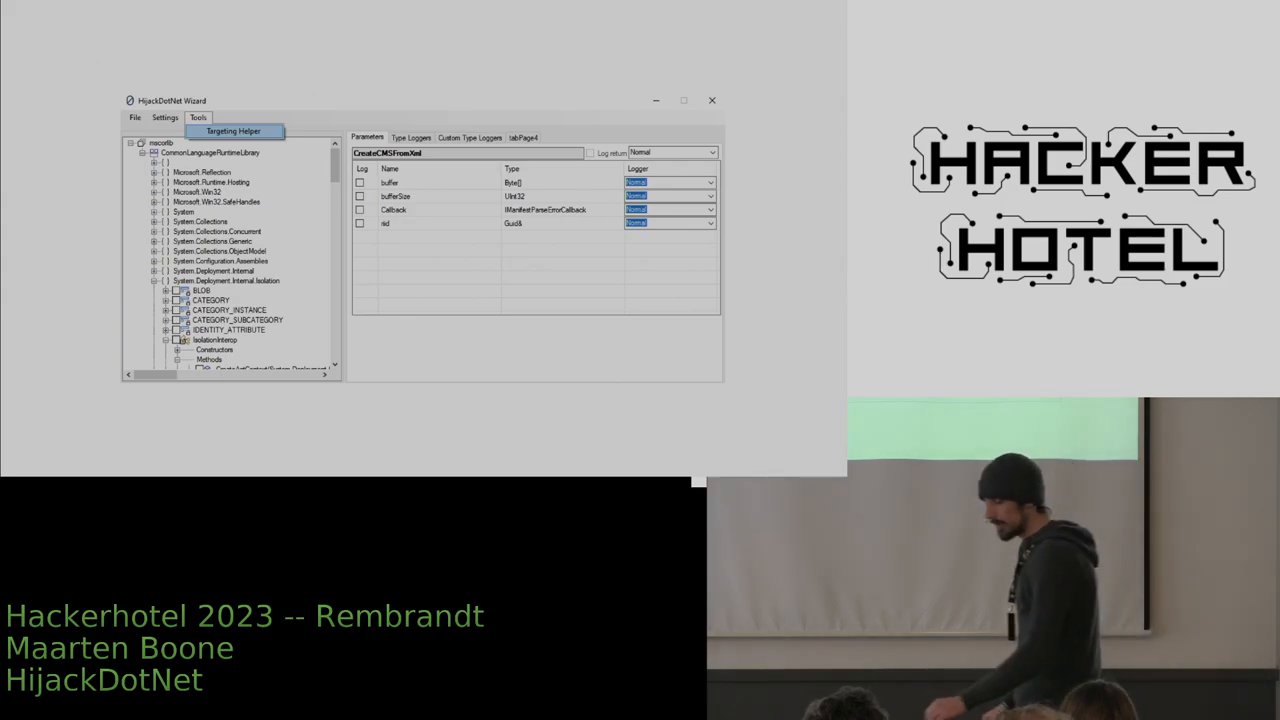
Open Tools > Targeting Helper to list running .NET processes for targeting.
{"action": "left_click", "coordinate": [233, 131]}
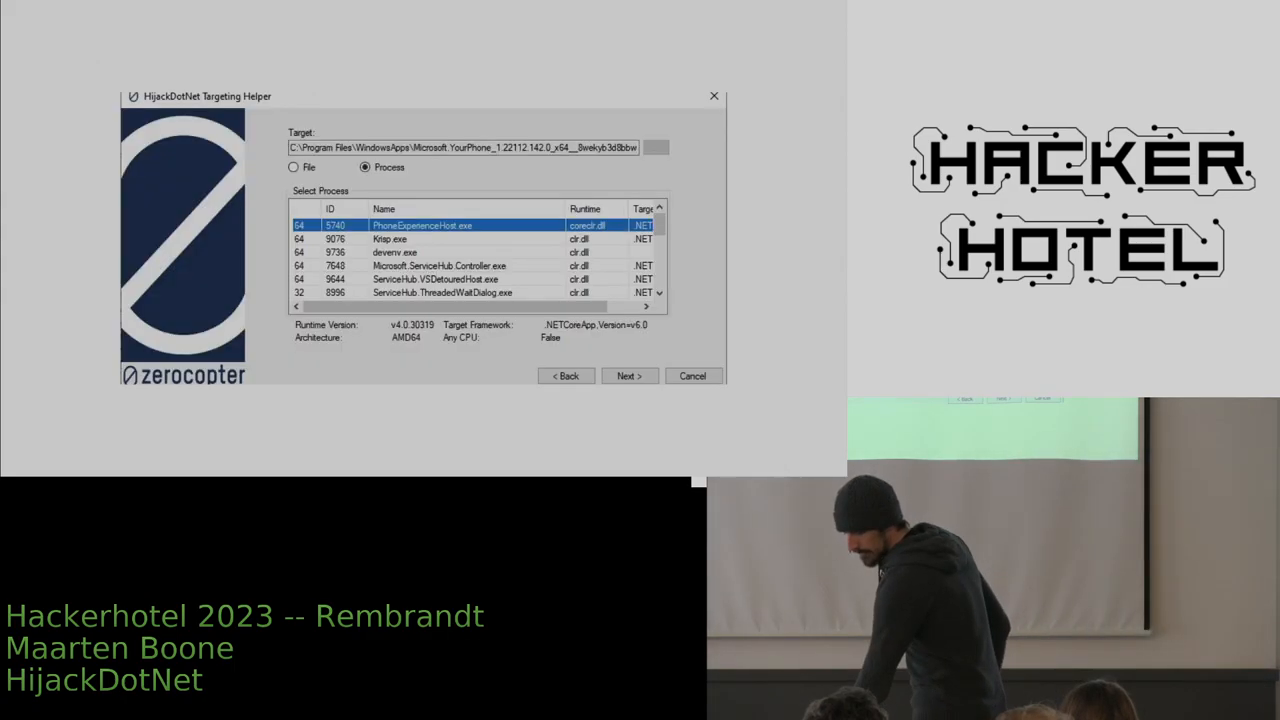